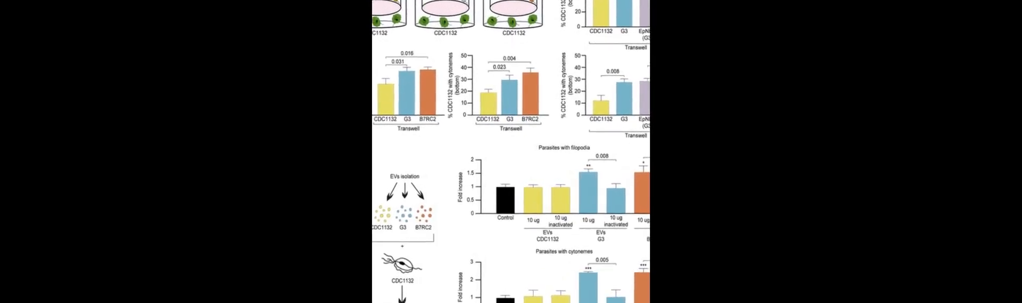
{"action": "scroll", "scroll_direction": "down", "scroll_amount": 3}
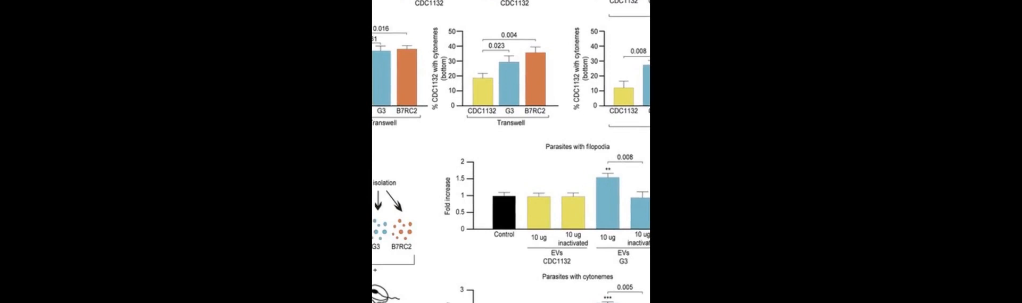
{"action": "scroll", "scroll_direction": "down", "scroll_amount": 3}
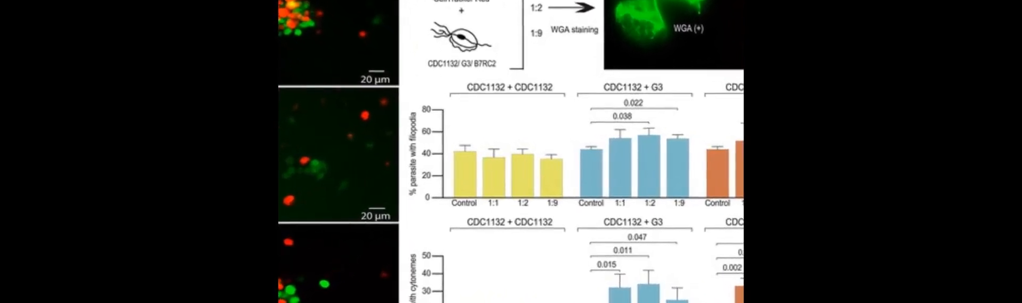
{"action": "scroll", "scroll_direction": "down", "scroll_amount": 3}
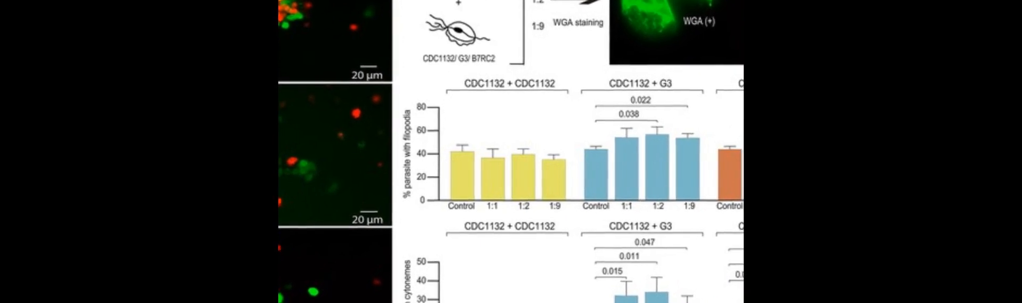